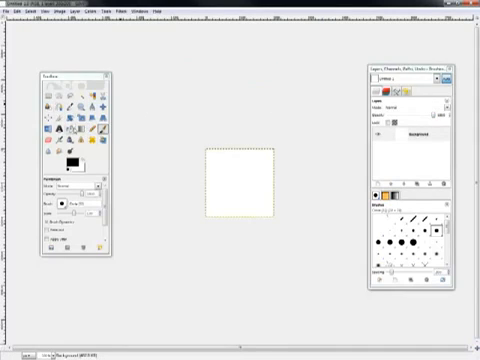
Pick a very pale light blue as GIMP's foreground colour for the light texture.
left_click(66, 136)
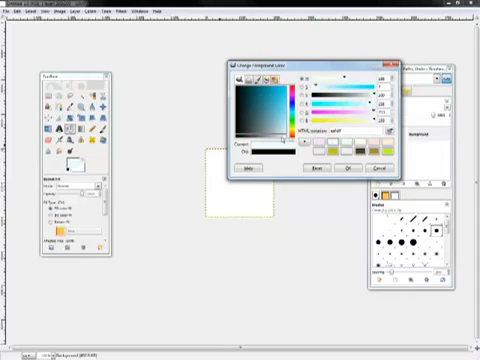
left_click(345, 169)
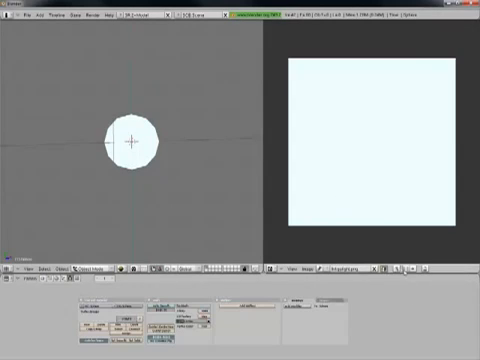
mouse_move(30, 28)
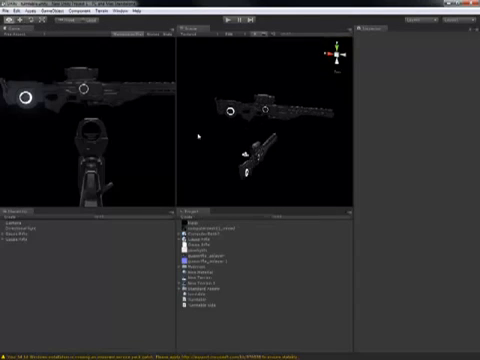
Import the textured icosphere model and its texture into the Unity Project assets.
left_click(25, 240)
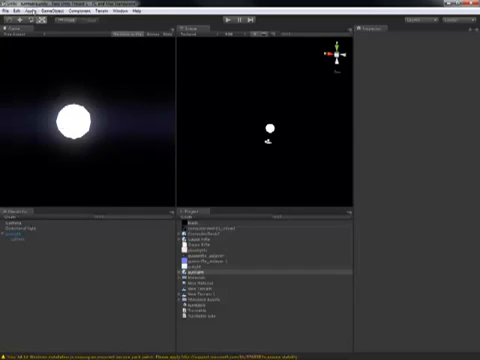
Give the icosphere a haloed point light and enable camera bloom.
left_click(62, 11)
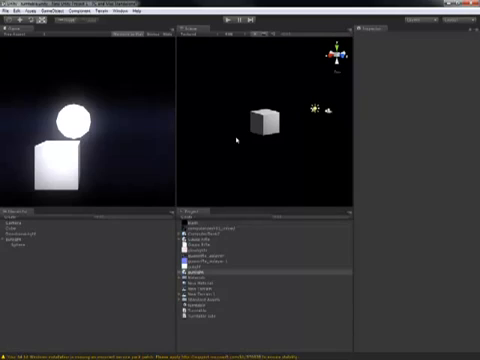
mouse_move(233, 139)
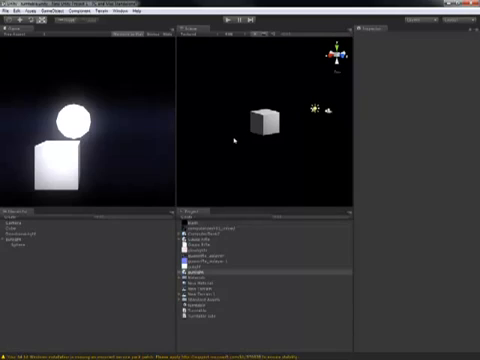